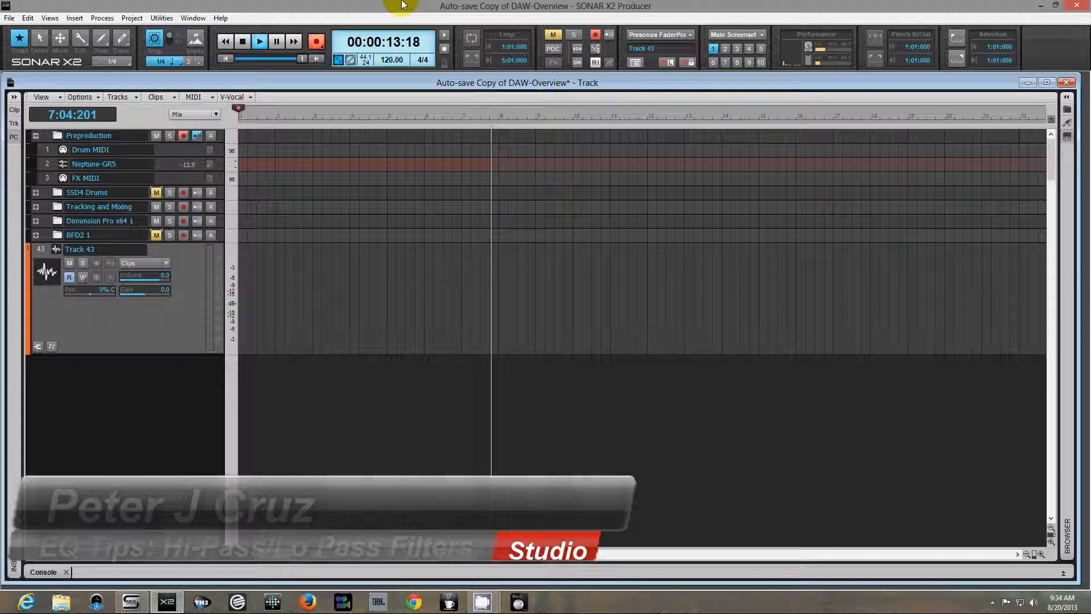
# Enable the high-pass filter on Track 43's ProChannel EQ, trimming lows near 123 Hz
pyautogui.click(259, 41)
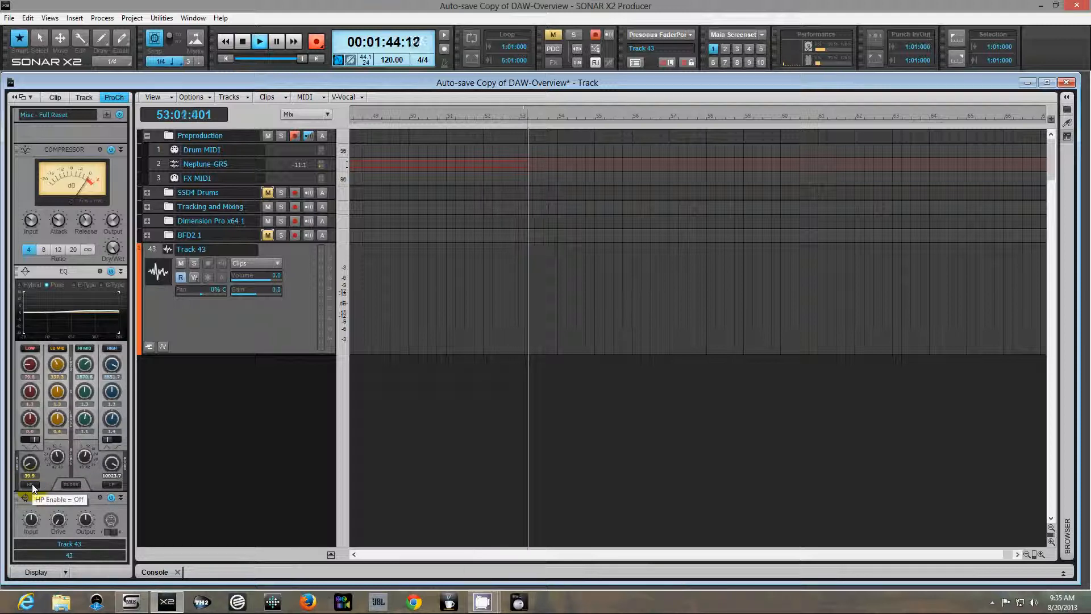
pyautogui.click(30, 484)
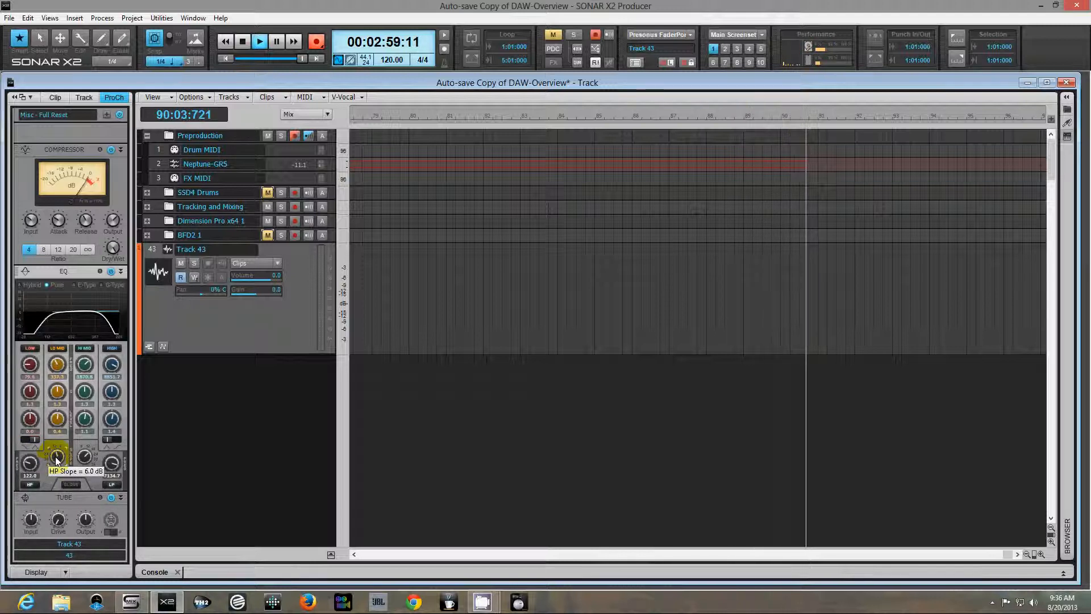
# Steepen the high-pass slope so the cutoff sits near 145 Hz with low-pass near 7.1 kHz
pyautogui.moveTo(29, 462); pyautogui.dragTo(30, 446)
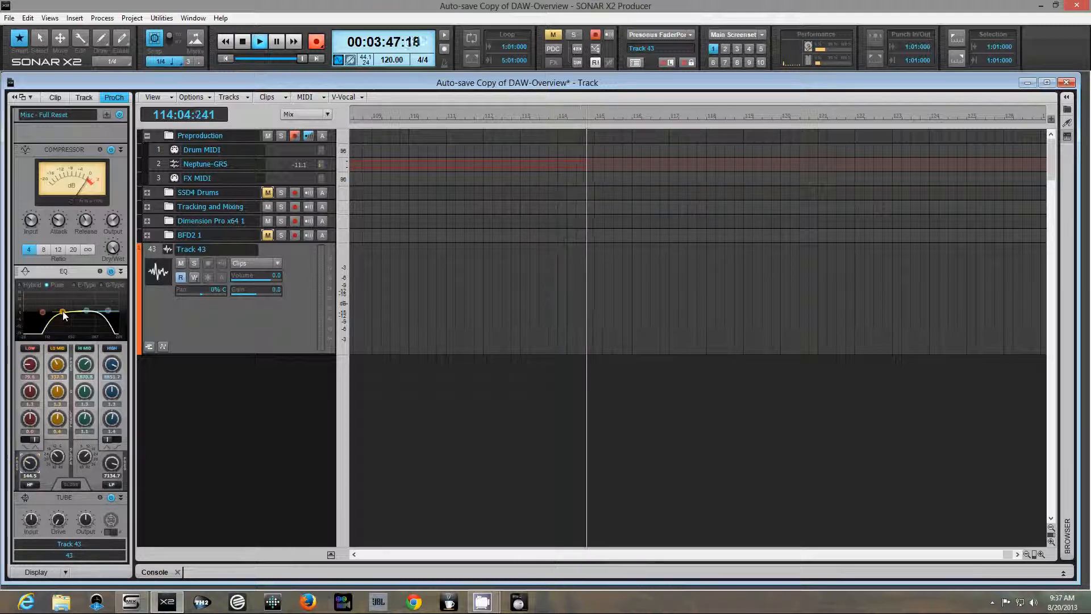
# Lower the high-pass cutoff to about 65 Hz while the low-pass stays near 7.1 kHz
pyautogui.click(29, 362)
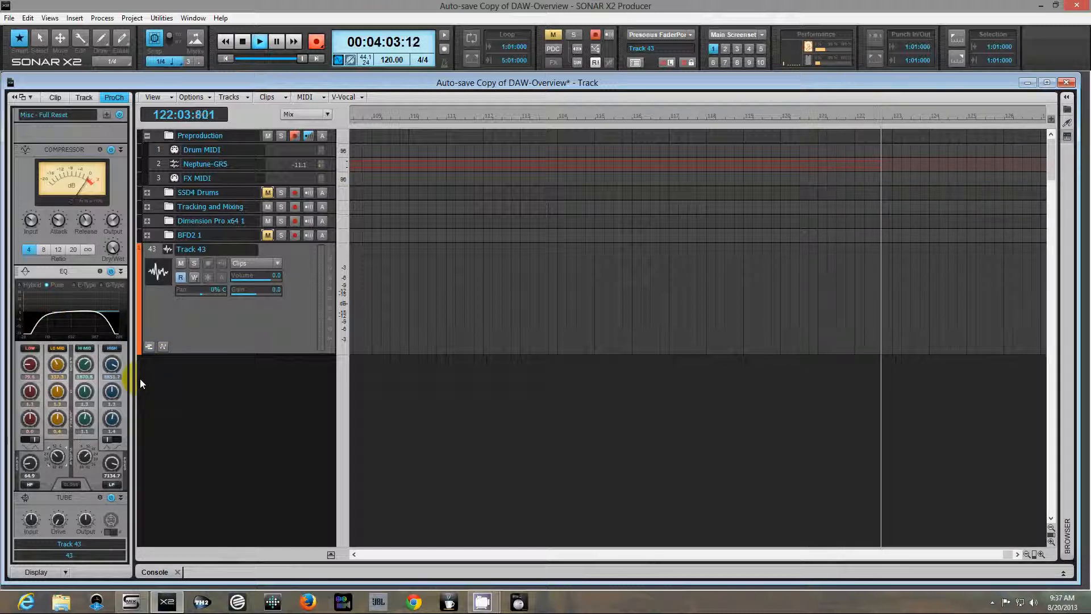
pyautogui.click(259, 41)
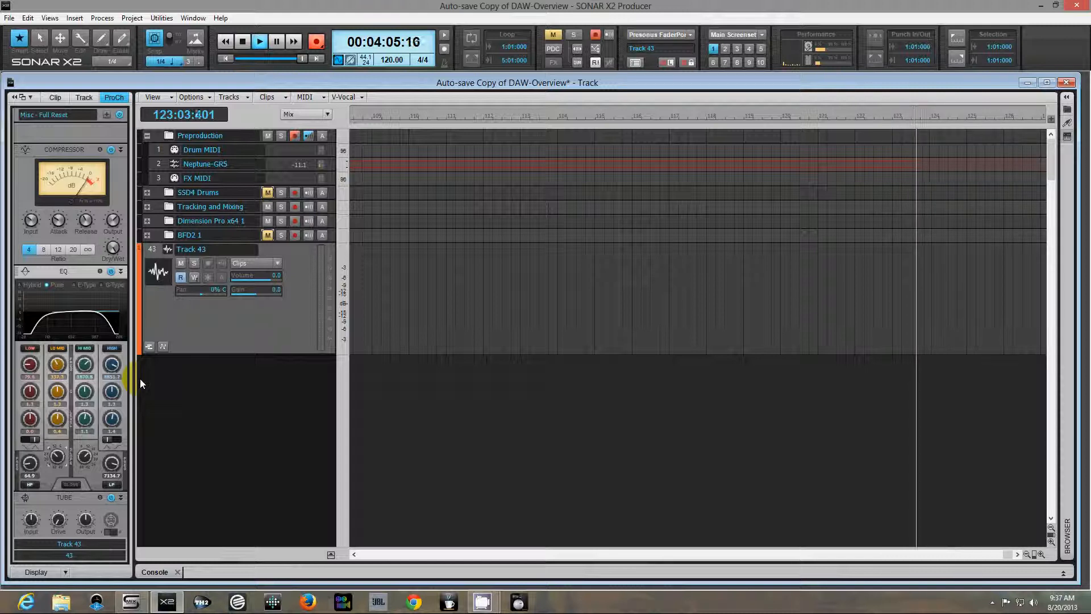